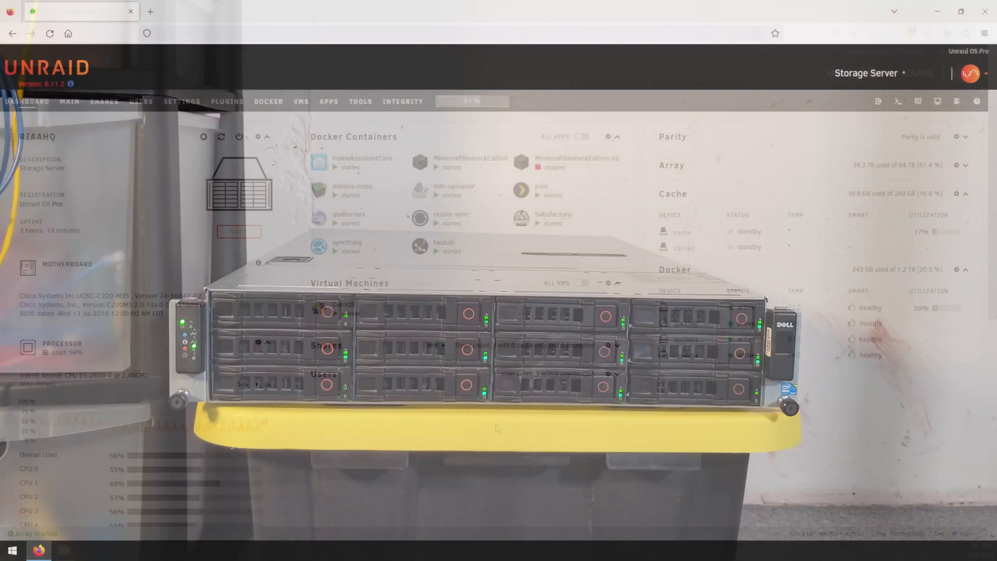
Stop all Docker containers and the CentOS VM from the Dashboard, then go to Settings.
click(317, 308)
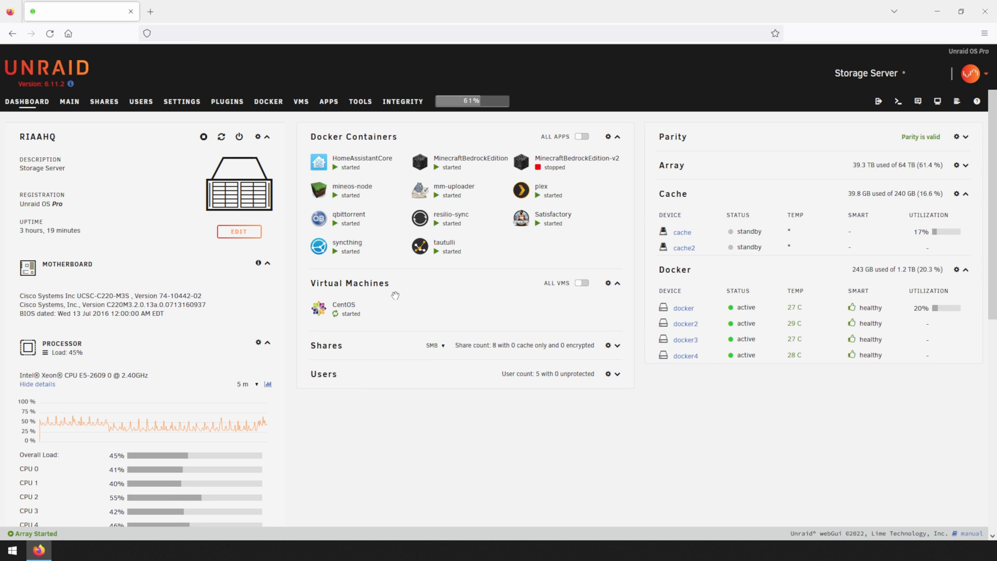
click(420, 247)
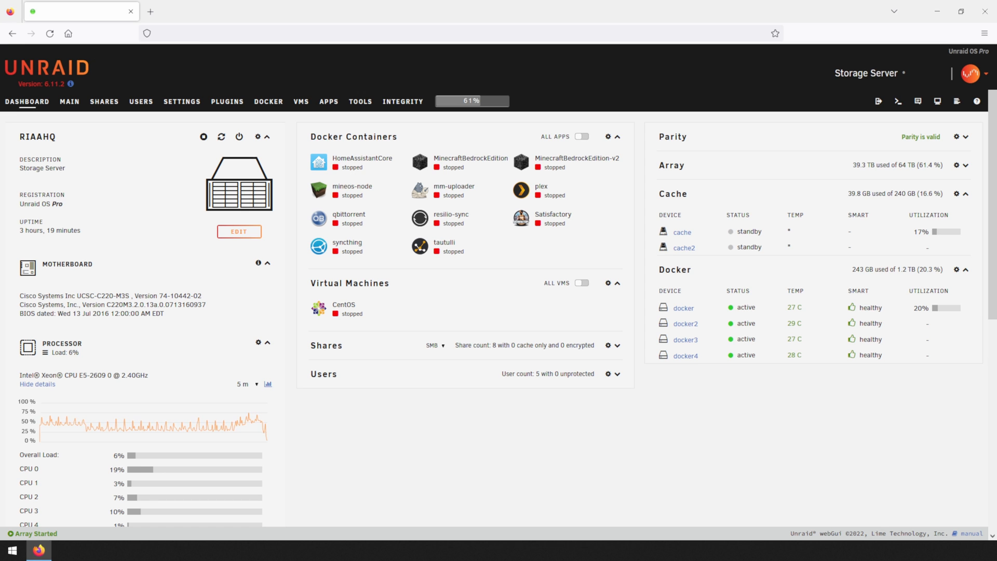
click(182, 102)
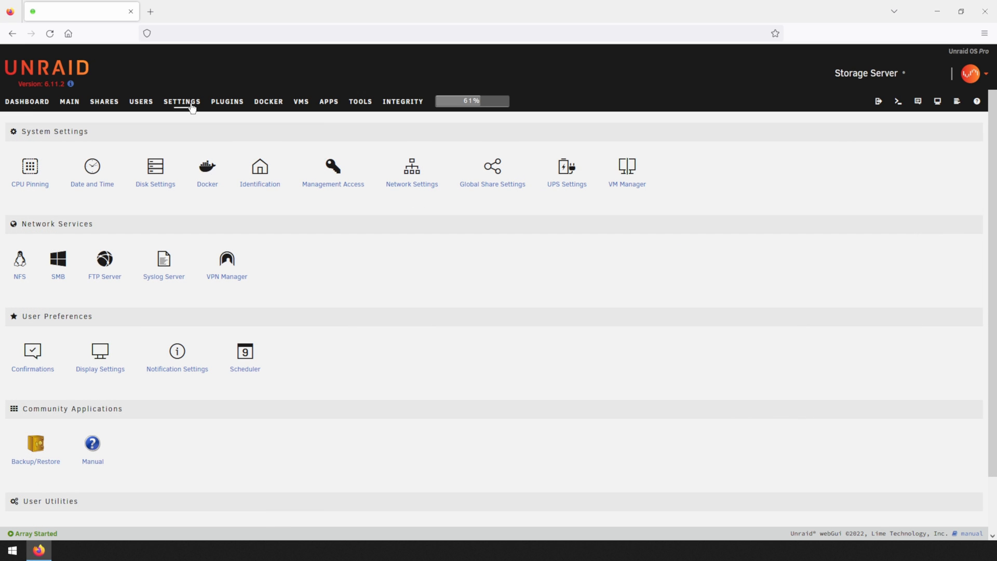
Set Enable Docker to No and apply so the Docker service reads Stopped.
click(206, 165)
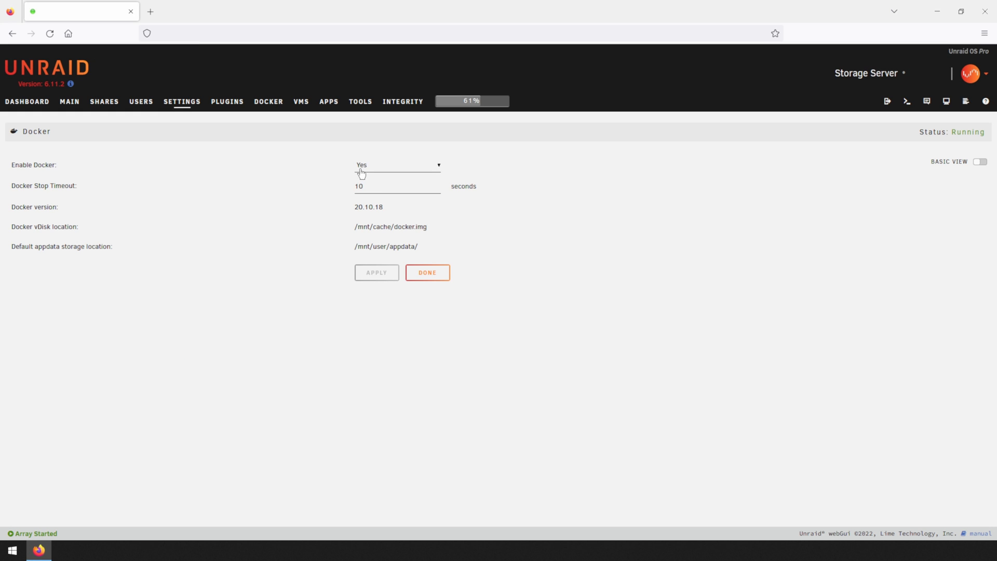
click(397, 165)
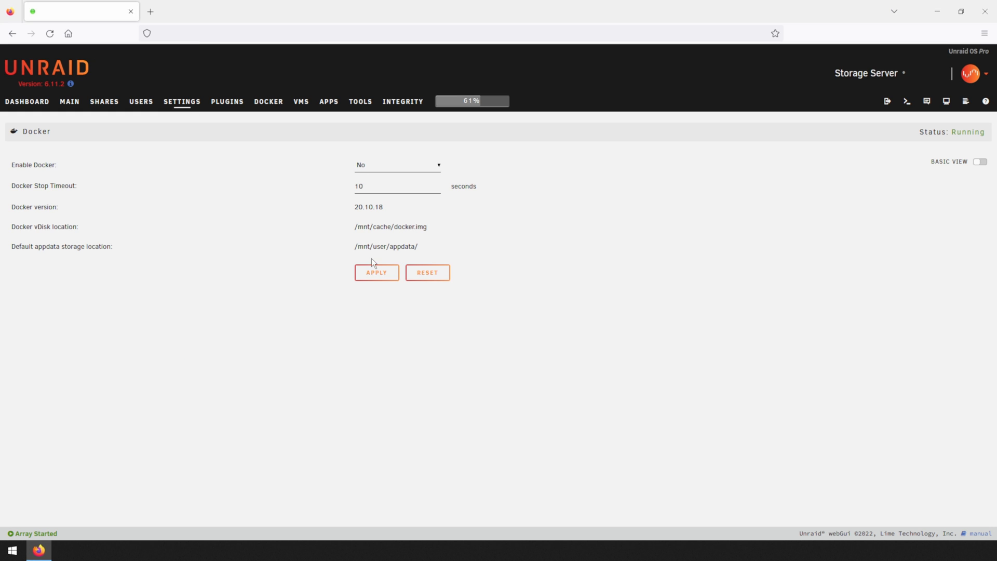
click(376, 272)
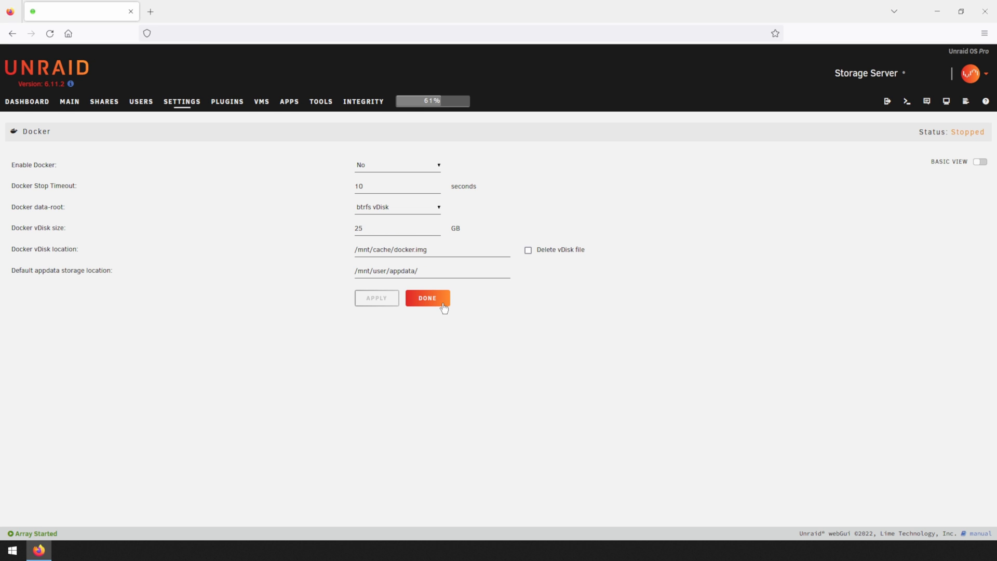
click(427, 297)
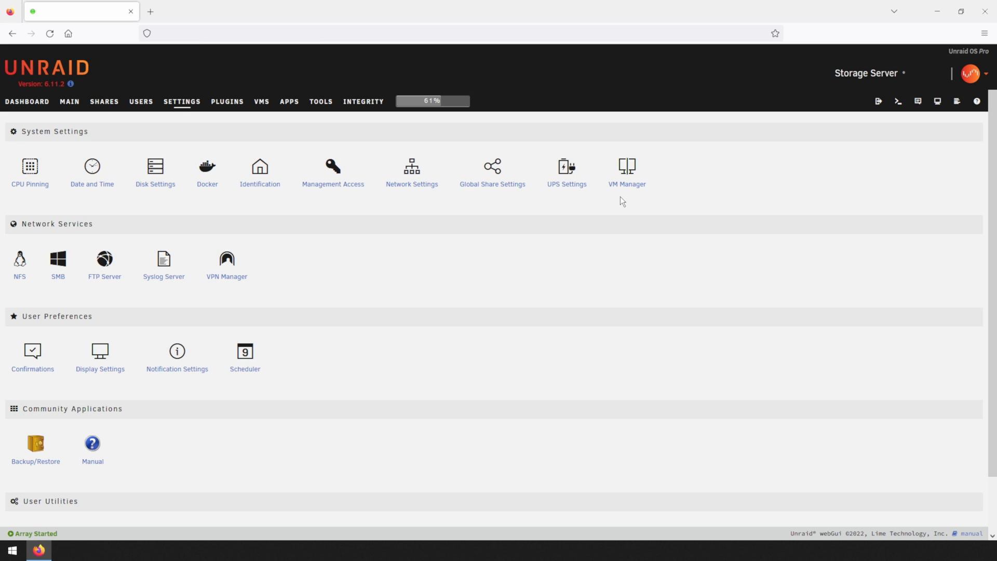
Set Enable VMs to No in VM Manager, then return to the Dashboard to confirm.
click(626, 166)
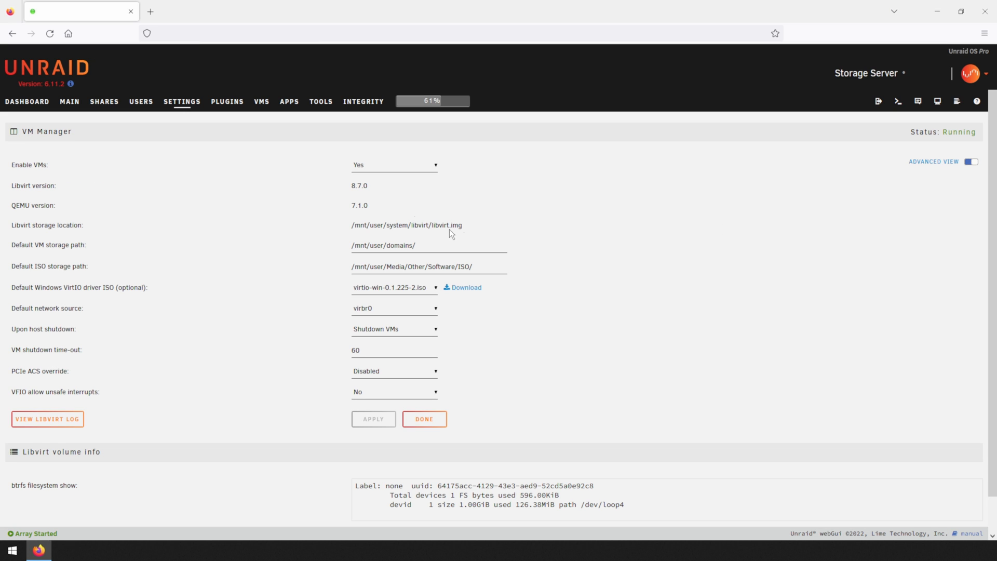
click(395, 164)
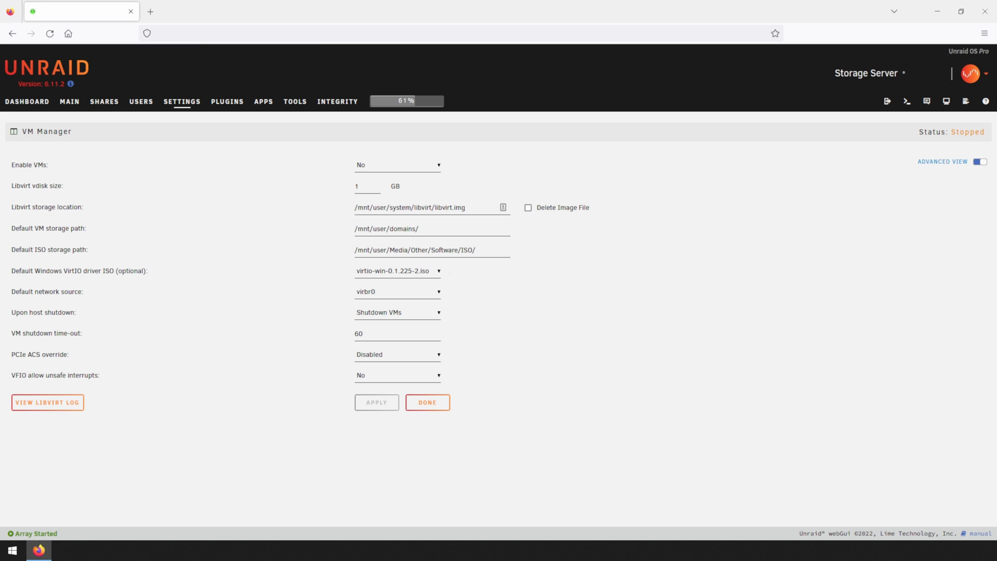
click(428, 401)
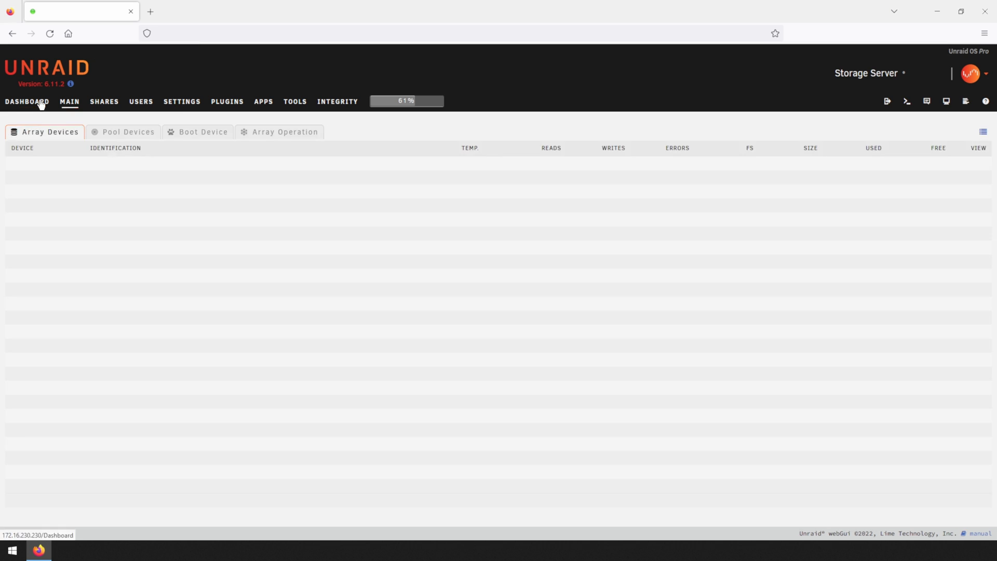
click(27, 102)
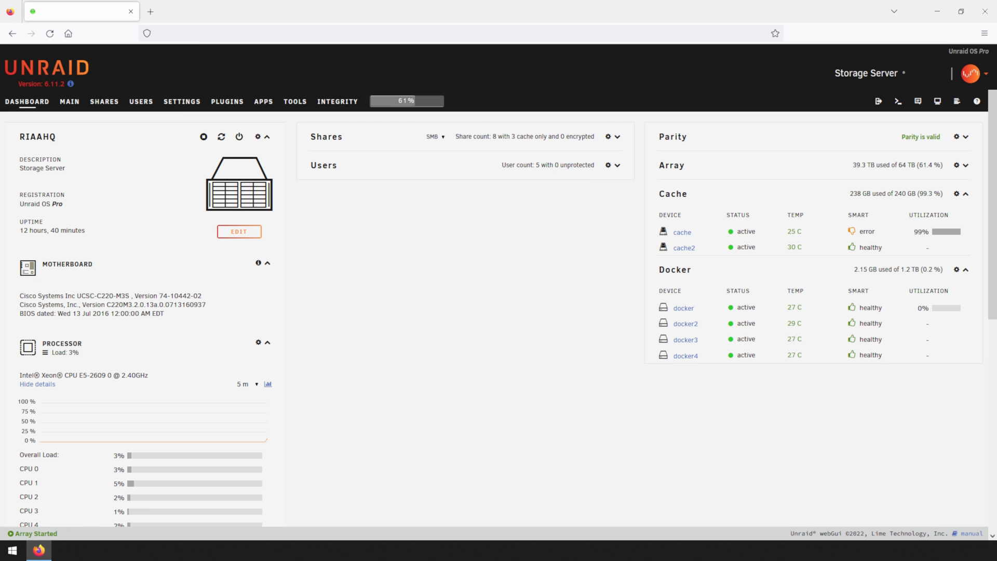